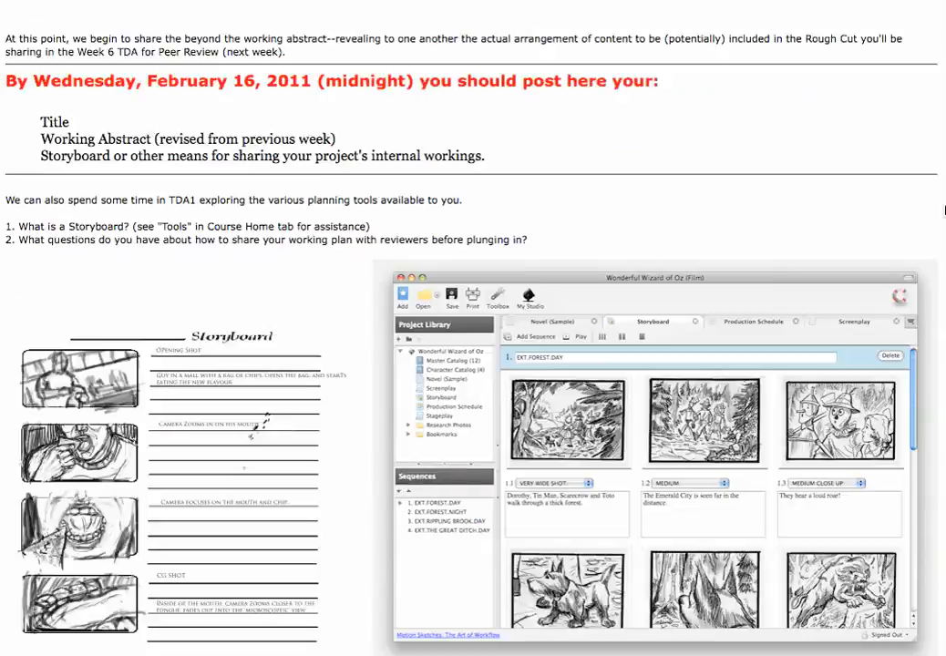
scroll("down", 3)
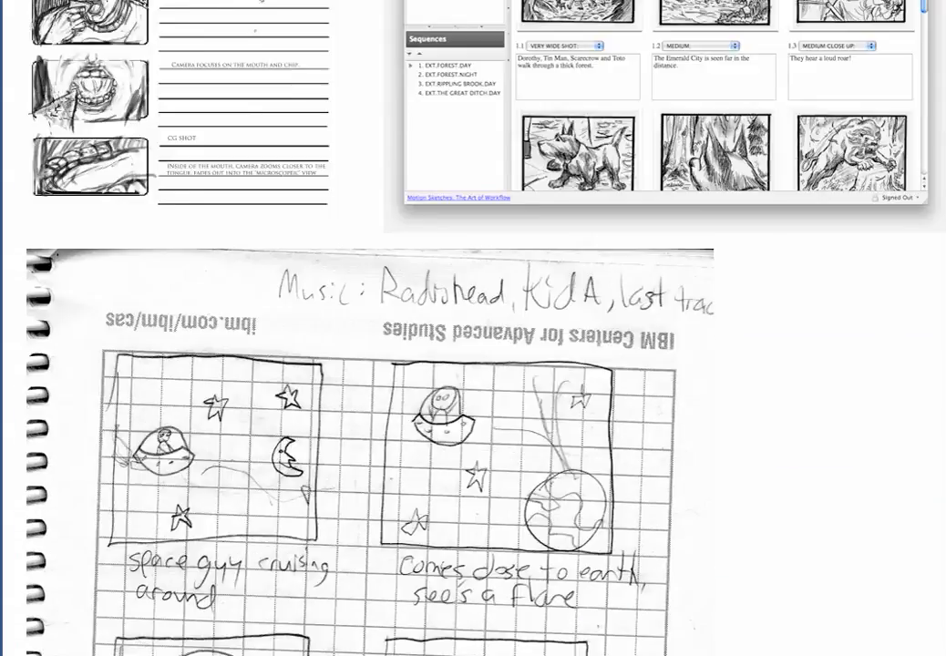
scroll("down", 3)
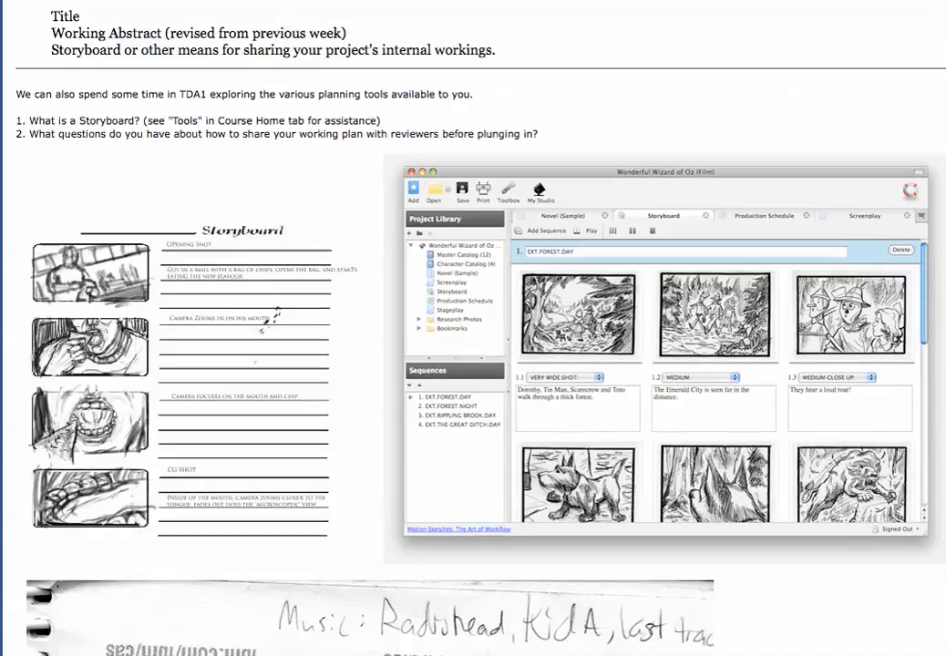
scroll("down", 3)
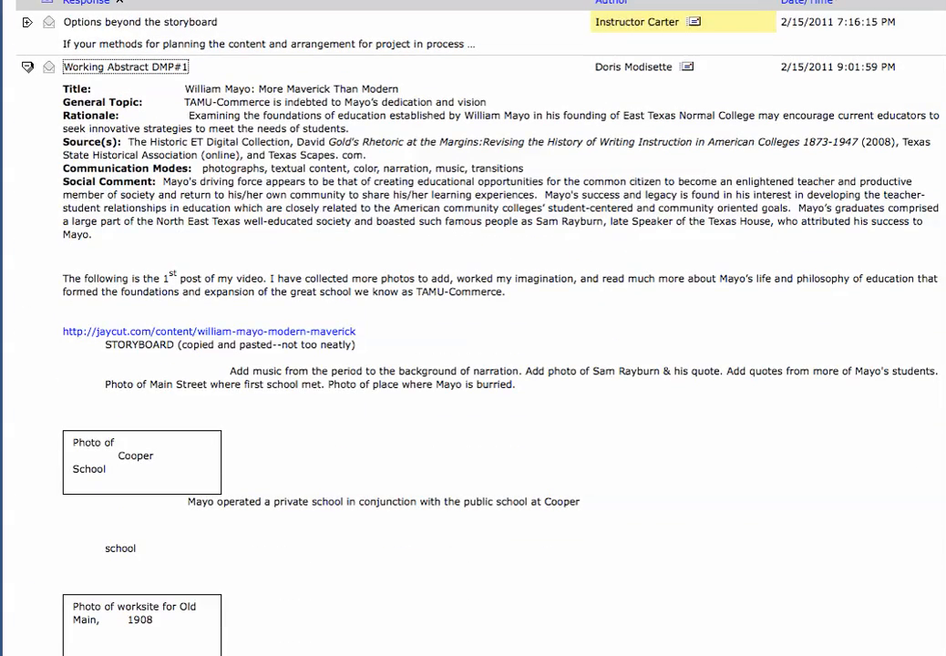
mouse_move(614, 357)
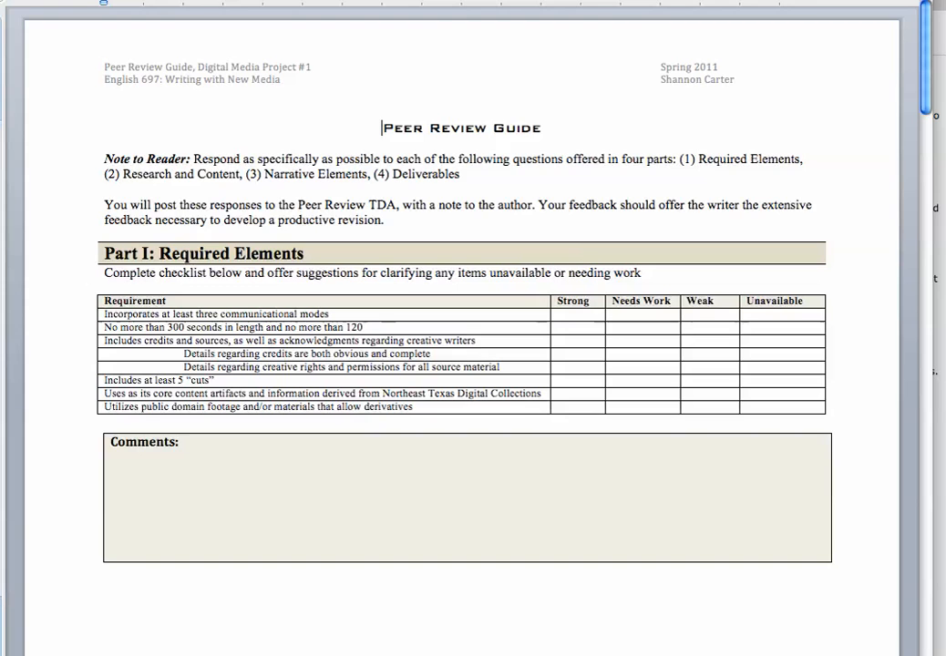
scroll("down", 3)
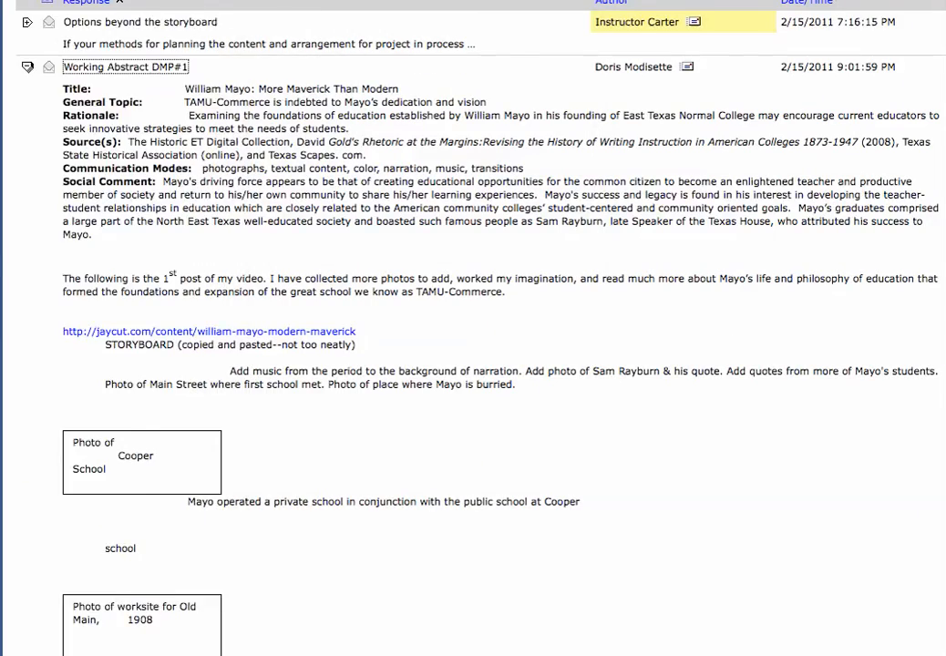
scroll("down", 3)
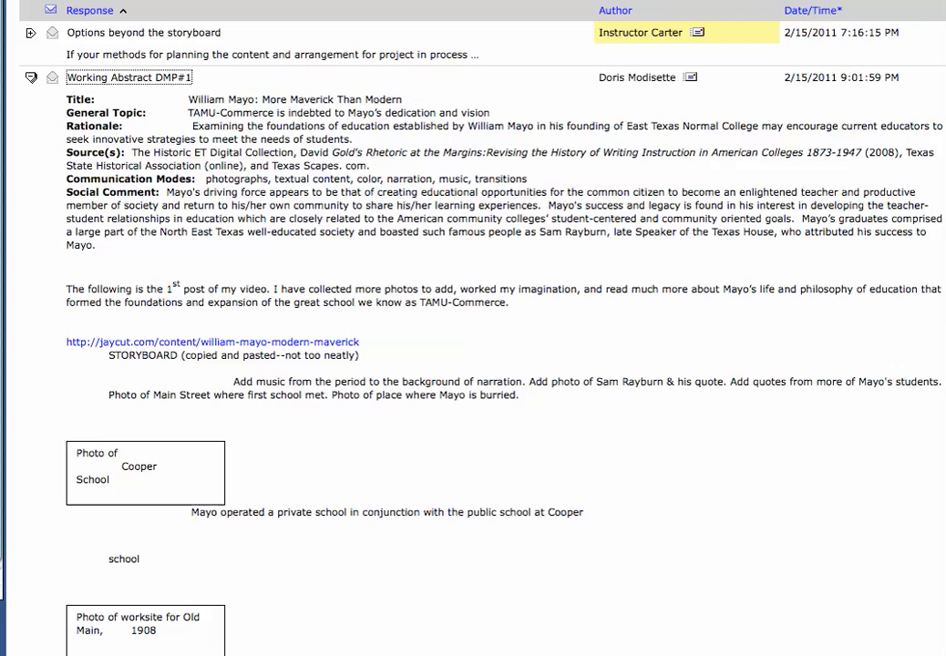
mouse_move(538, 197)
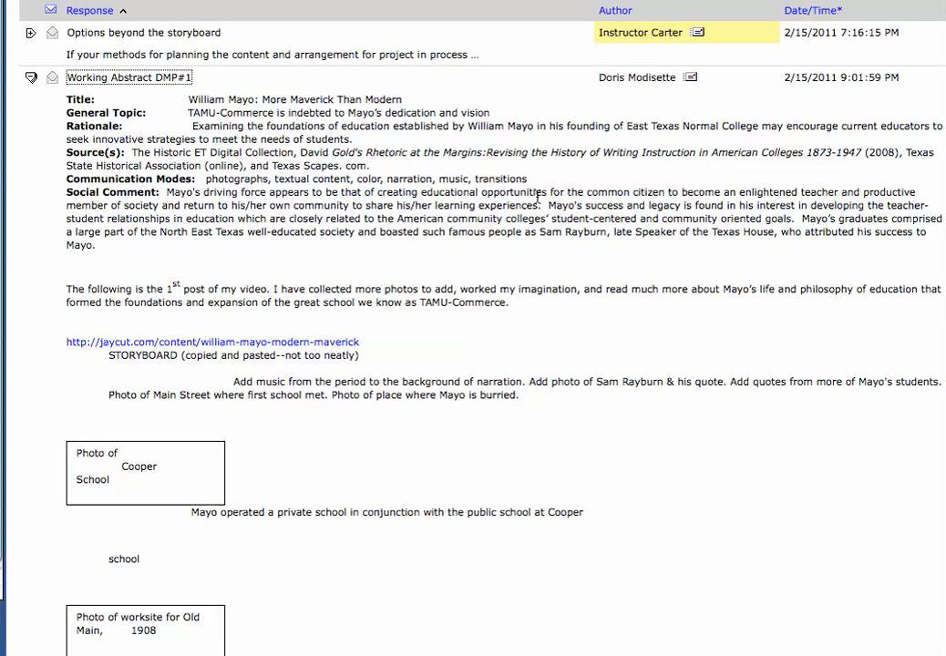